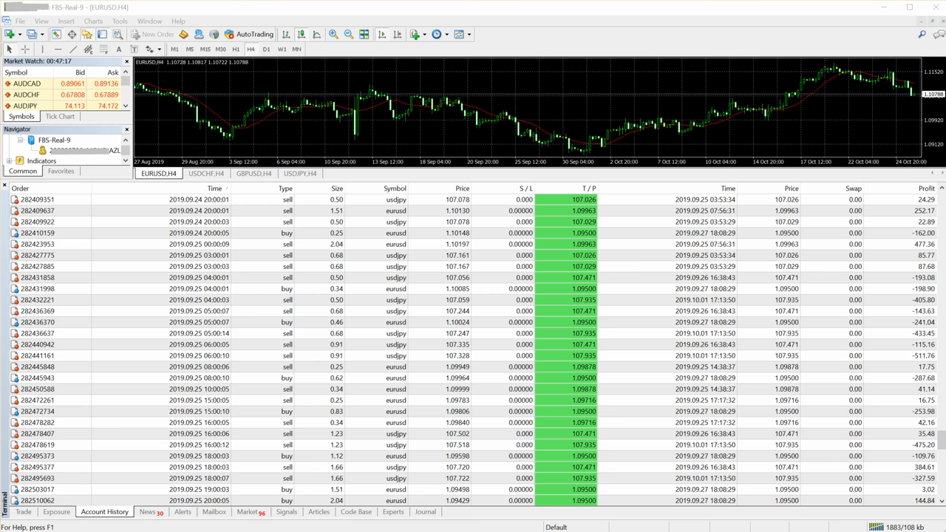
scroll("down", 3)
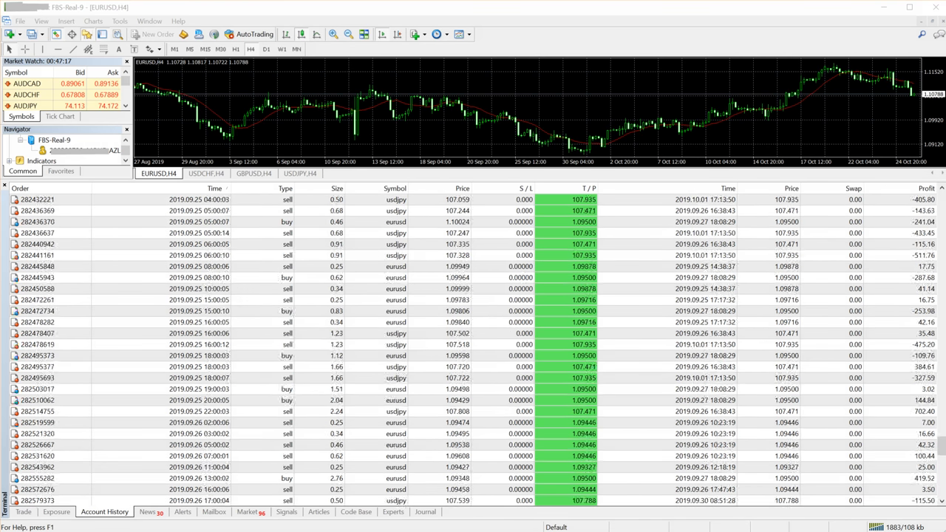
scroll("down", 3)
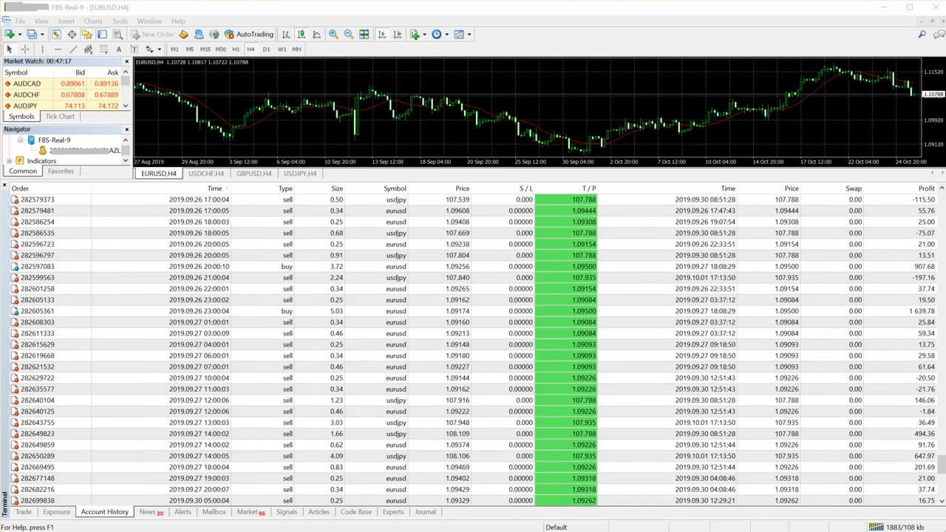
scroll("down", 3)
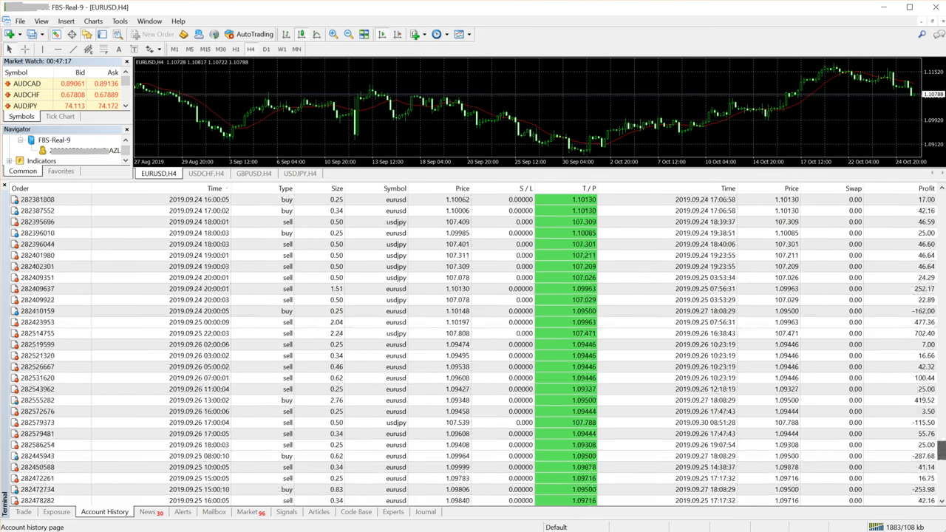
scroll("down", 3)
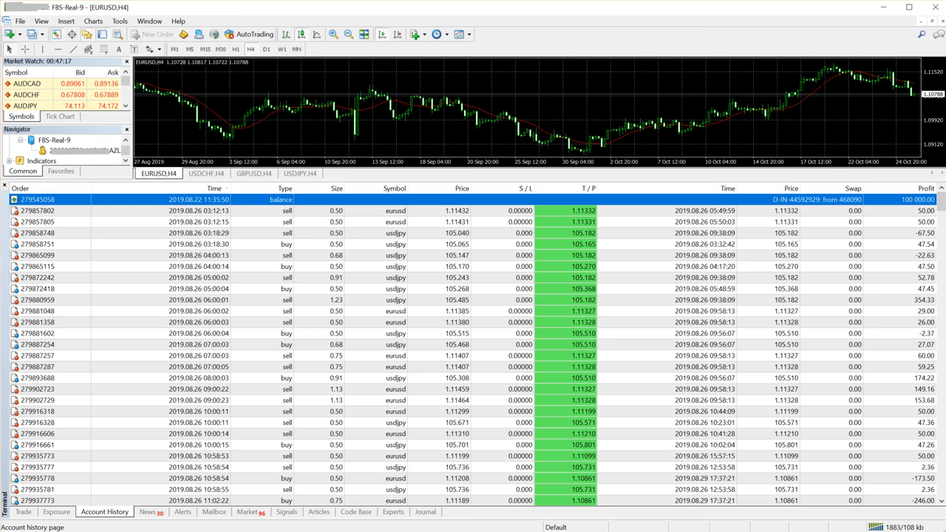
scroll("down", 3)
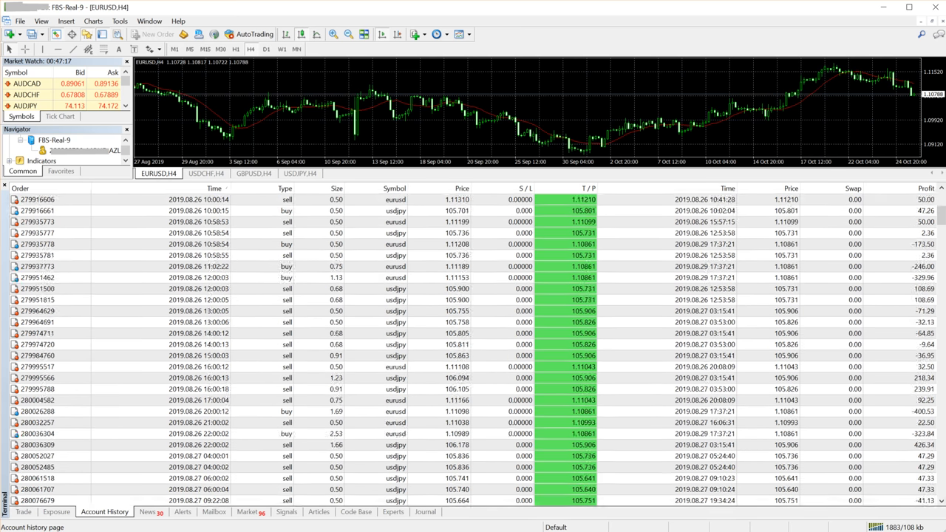
scroll("down", 3)
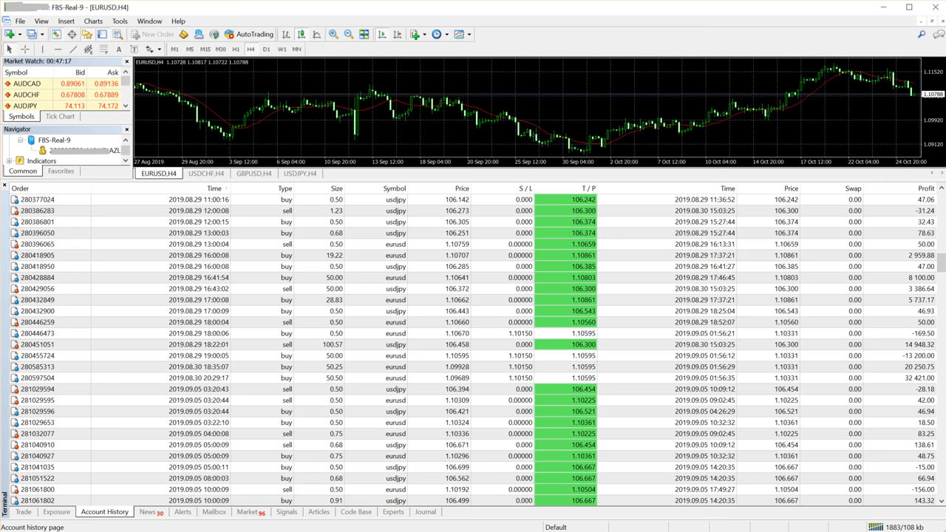
scroll("down", 3)
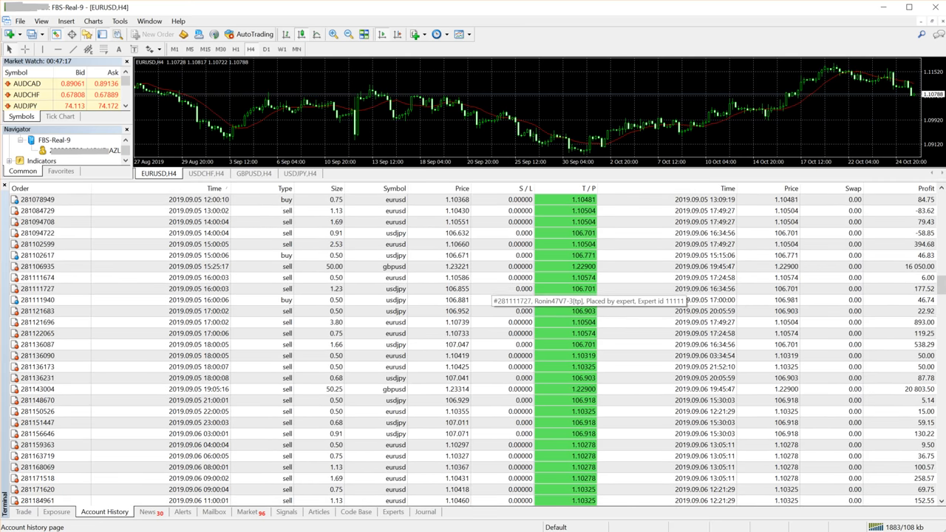
scroll("down", 3)
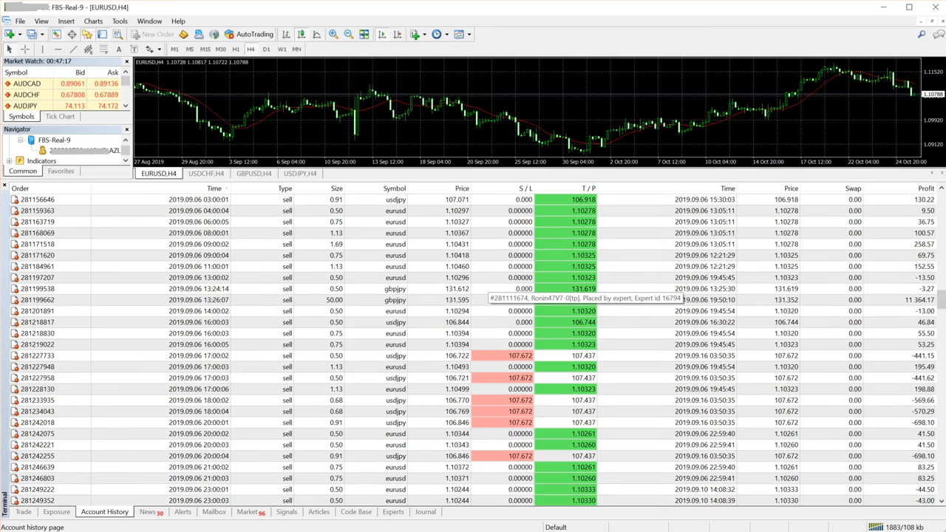
scroll("down", 3)
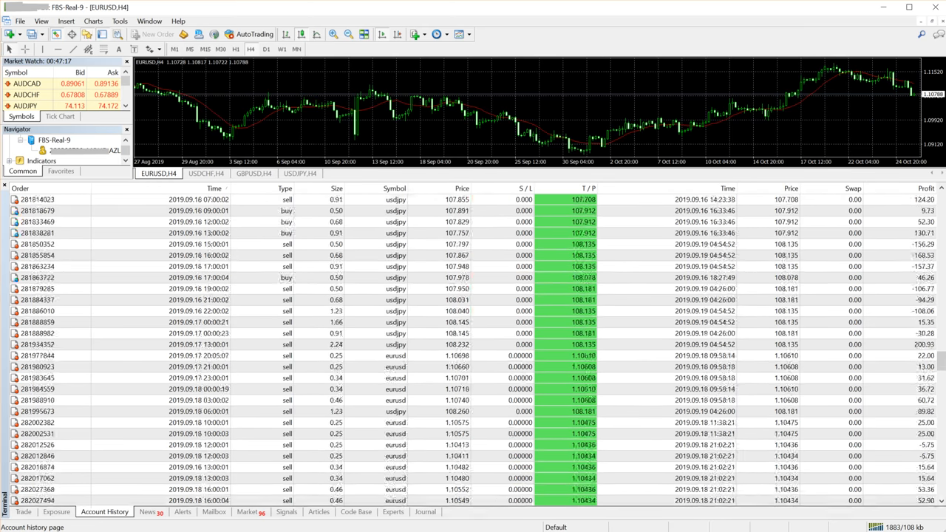
scroll("down", 3)
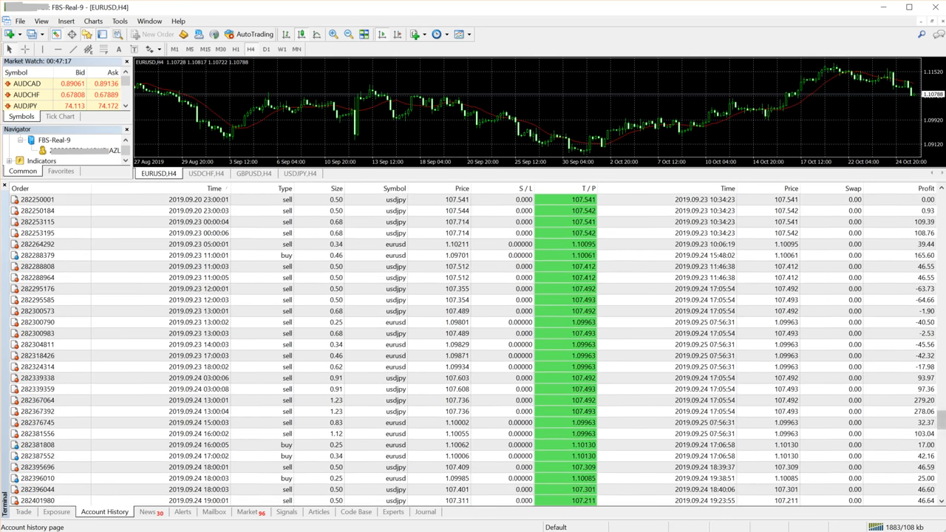
scroll("up", 3)
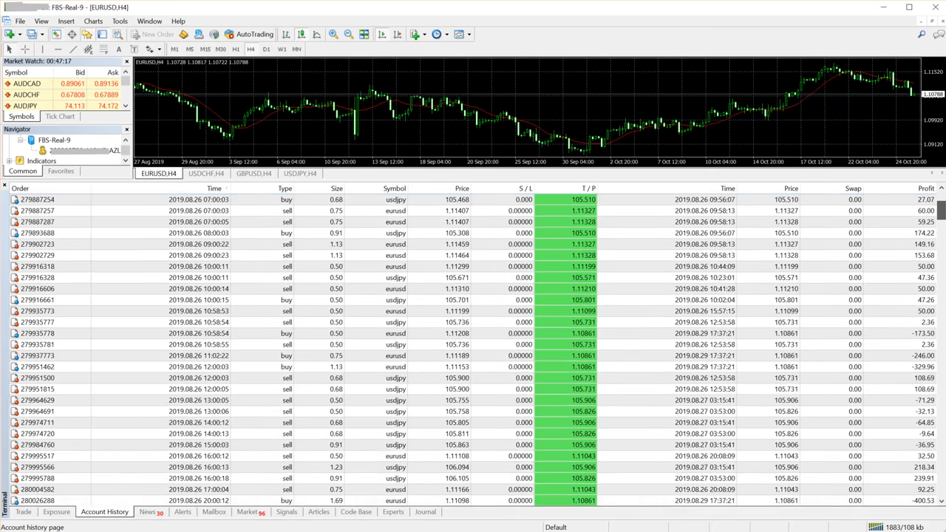
scroll("up", 3)
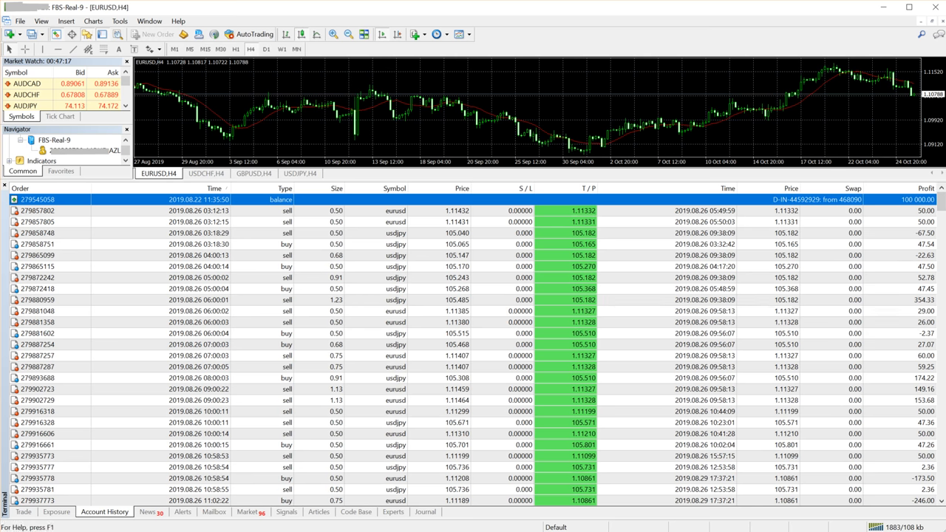
scroll("down", 3)
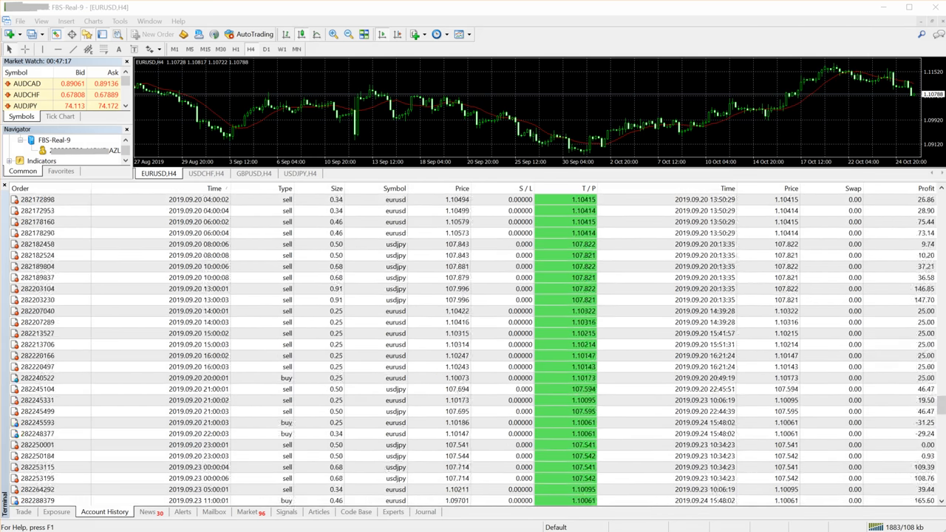
scroll("up", 3)
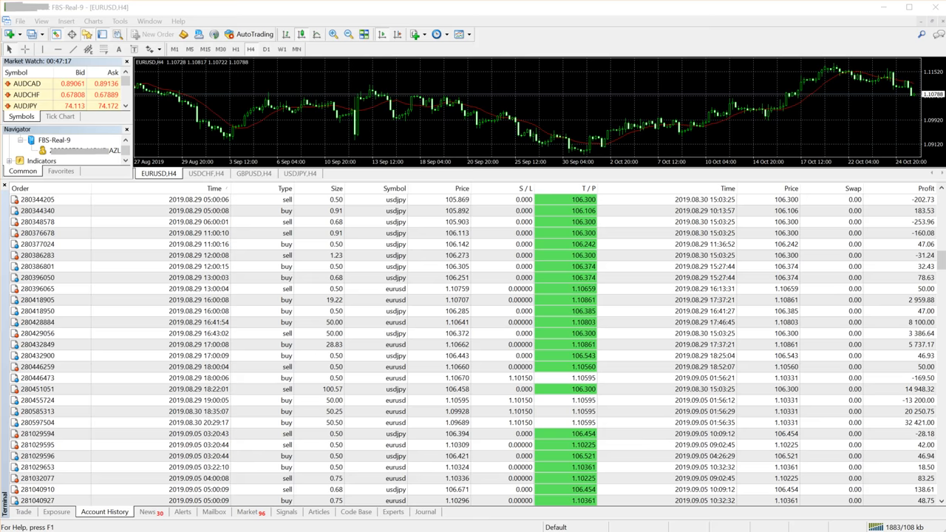
scroll("down", 3)
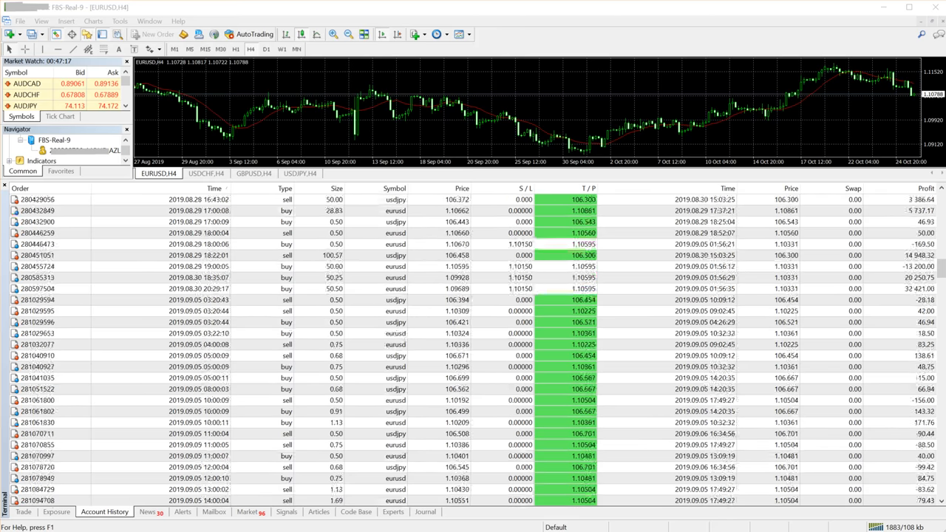
scroll("down", 3)
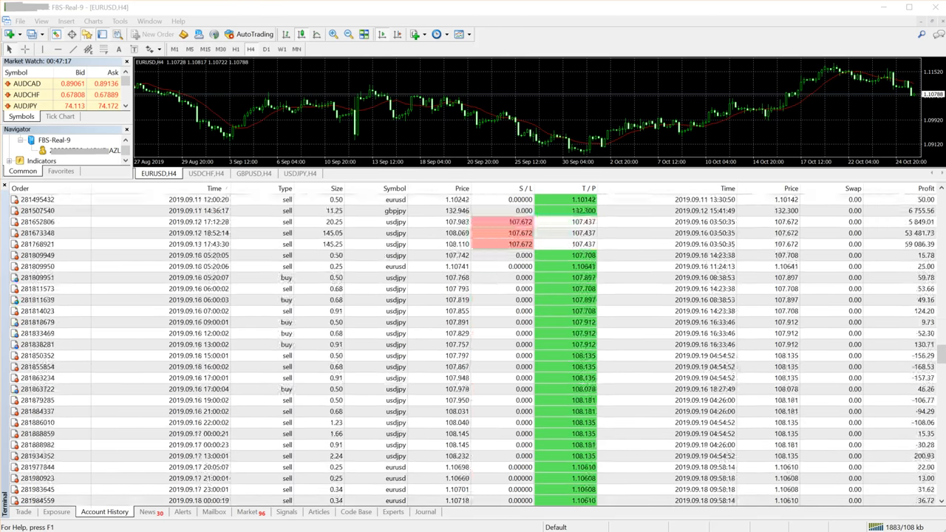
scroll("down", 3)
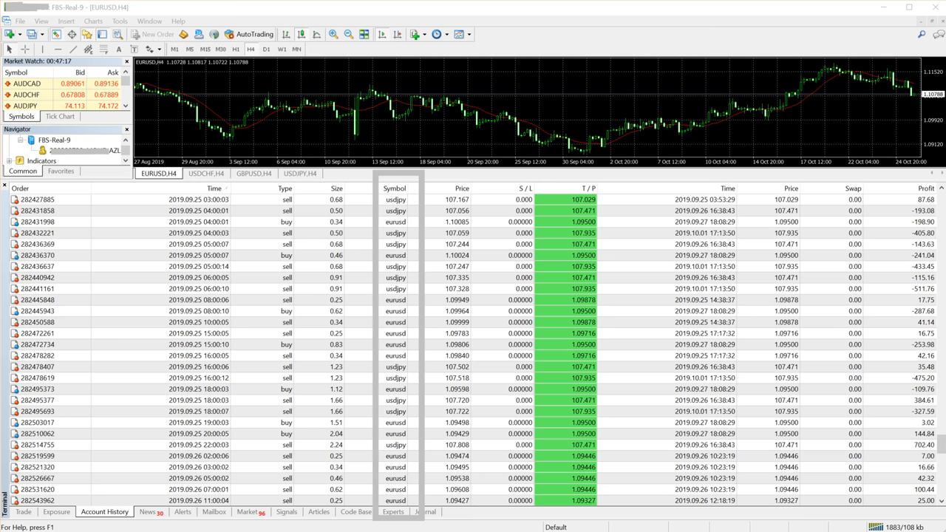
scroll("down", 3)
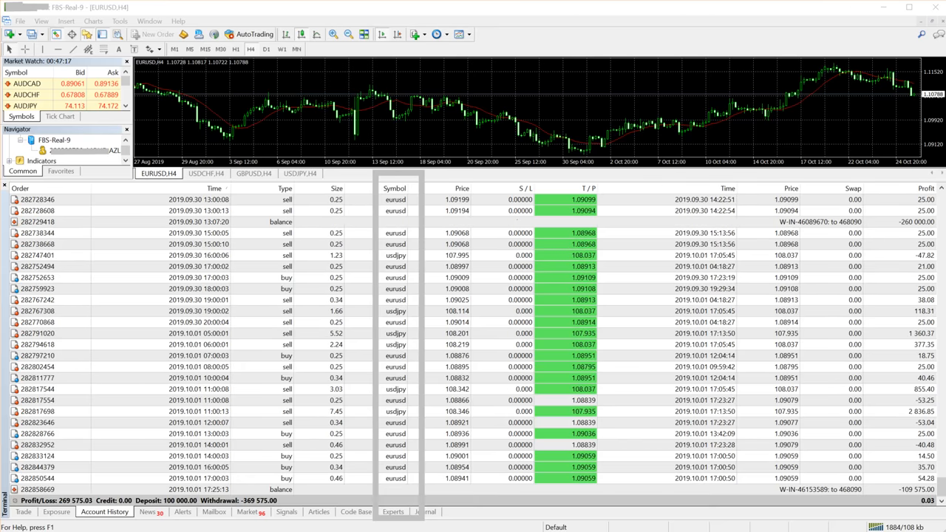